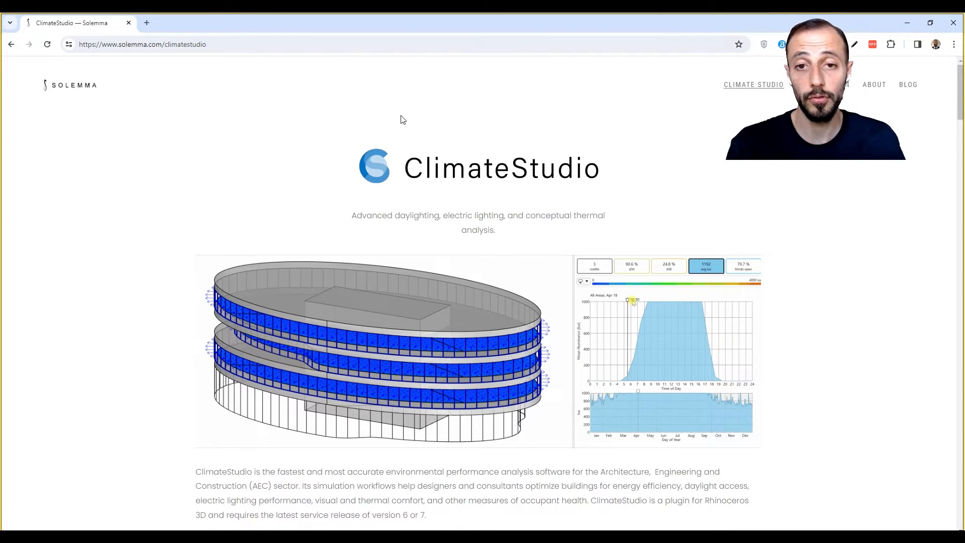
- Scroll down the ClimateStudio product page to reach its support and licensing links
scroll(down, 3)
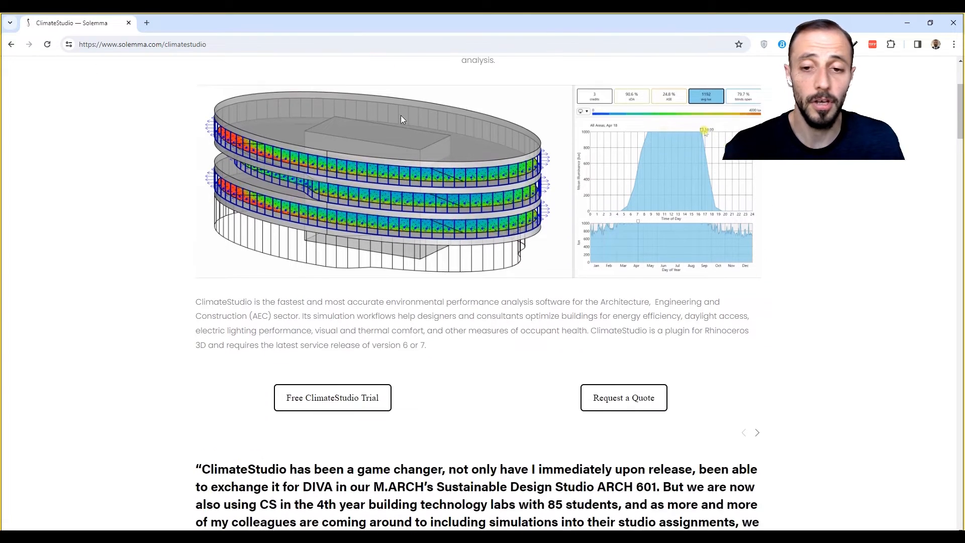
scroll(down, 3)
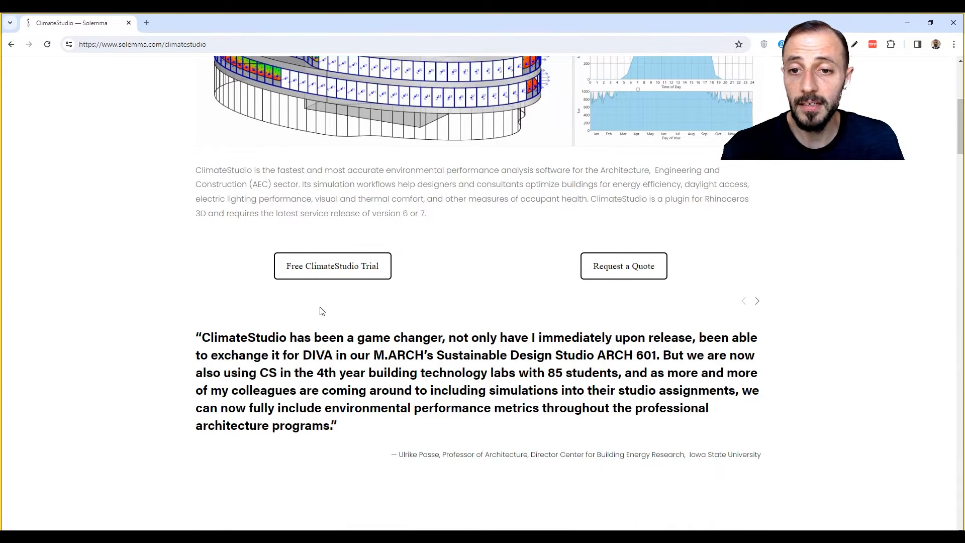
mouse_move(332, 266)
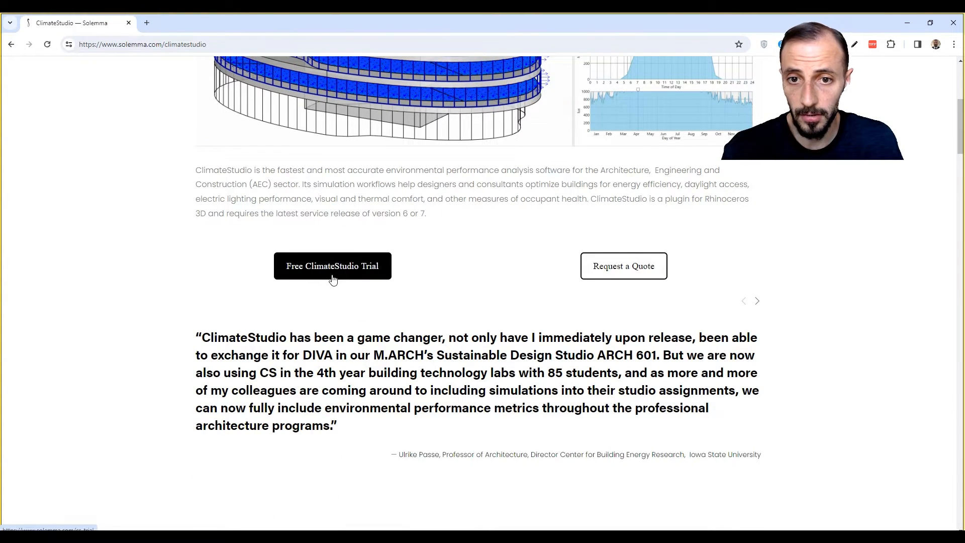
scroll(down, 3)
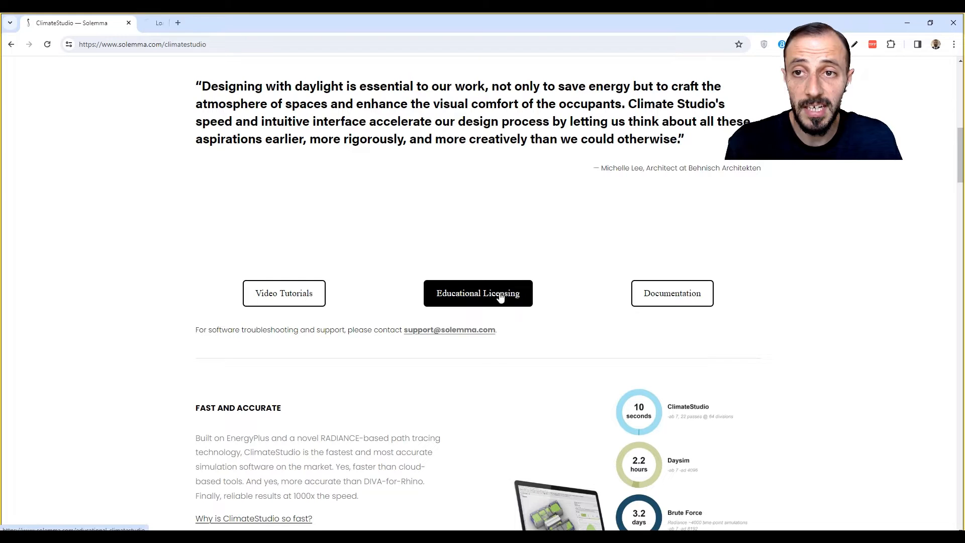
- View the educational licensing page and scroll through the school map and 395-entry list
click(478, 293)
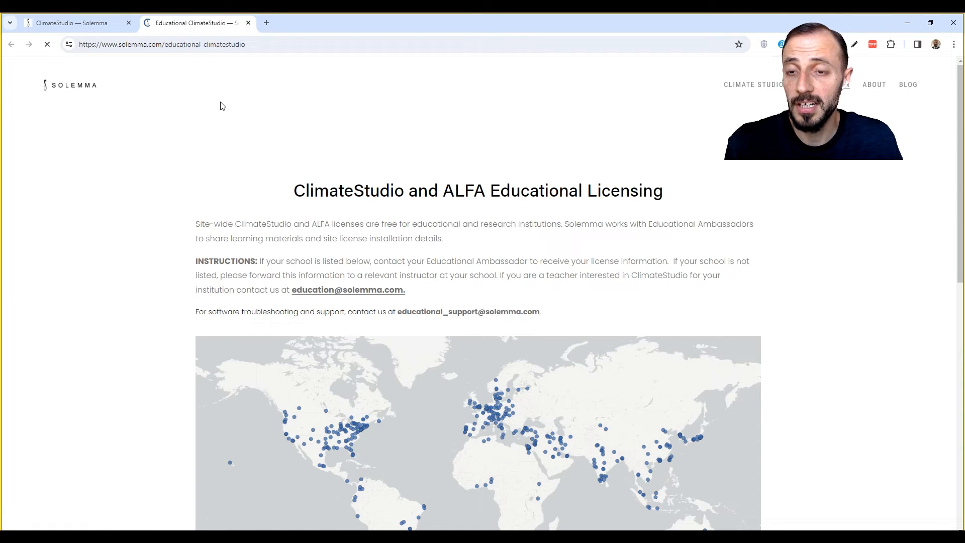
scroll(down, 3)
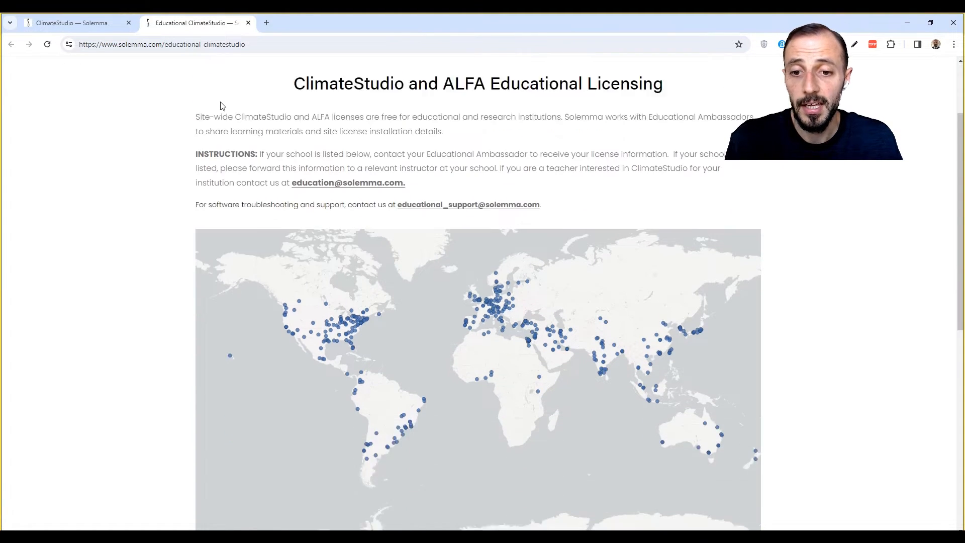
scroll(down, 3)
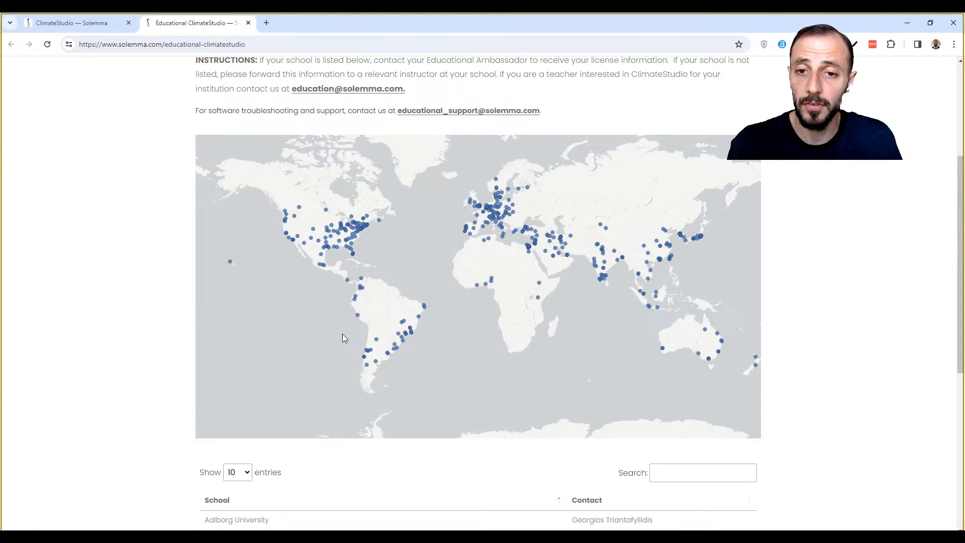
scroll(down, 3)
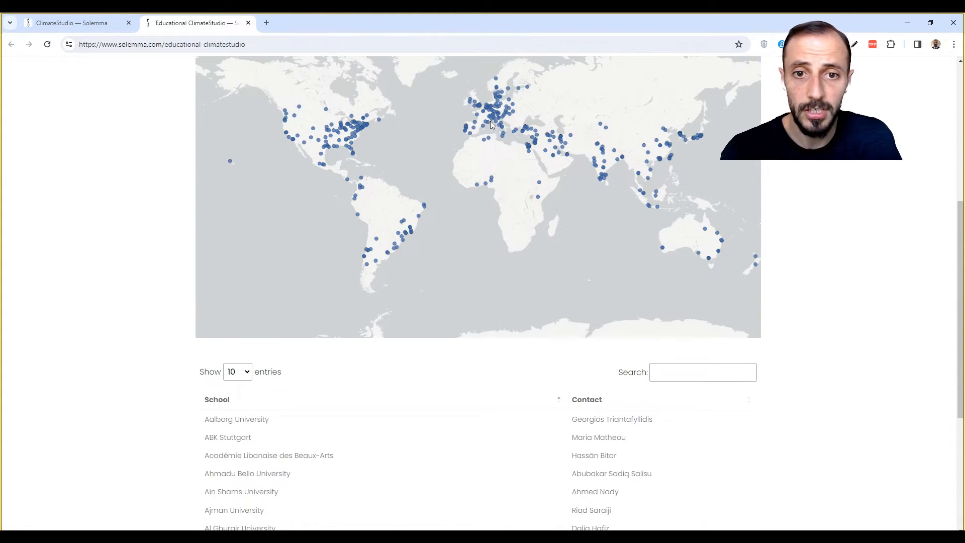
mouse_move(607, 392)
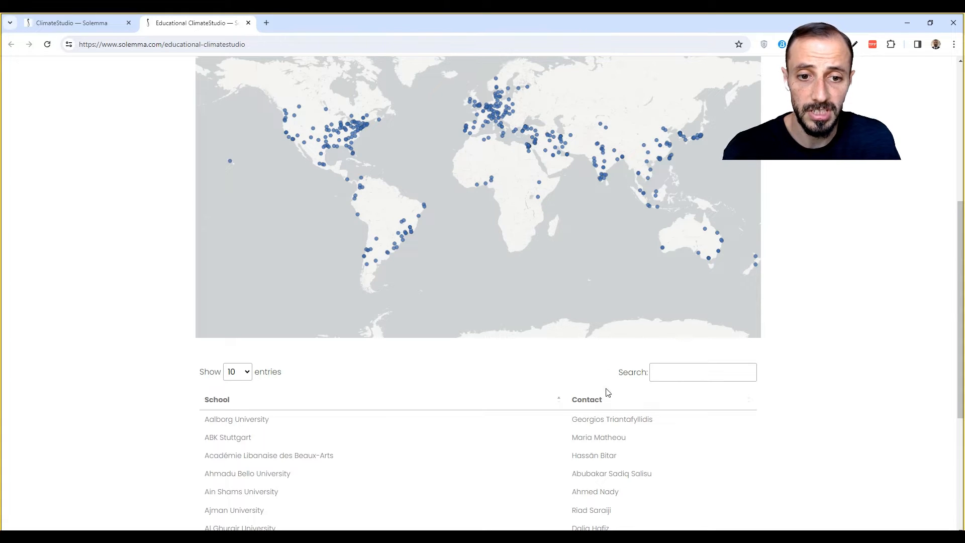
scroll(down, 3)
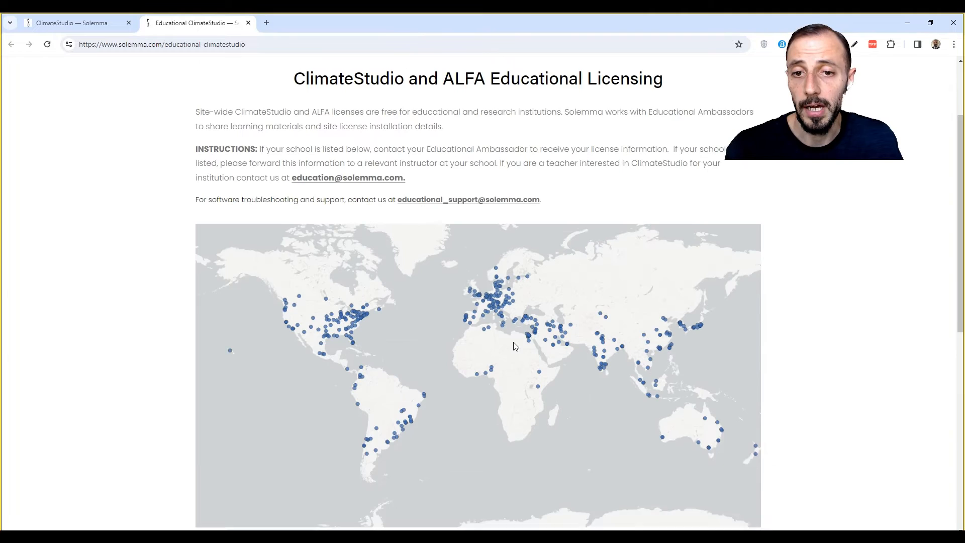
scroll(down, 3)
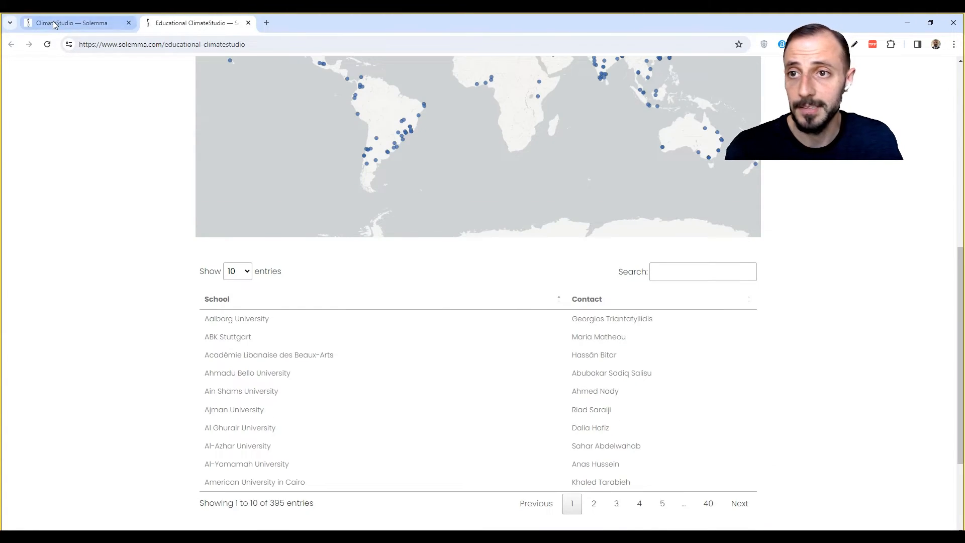
- Return to the ClimateStudio product page and scroll through its thermal comfort and ventilation feature sections
click(74, 22)
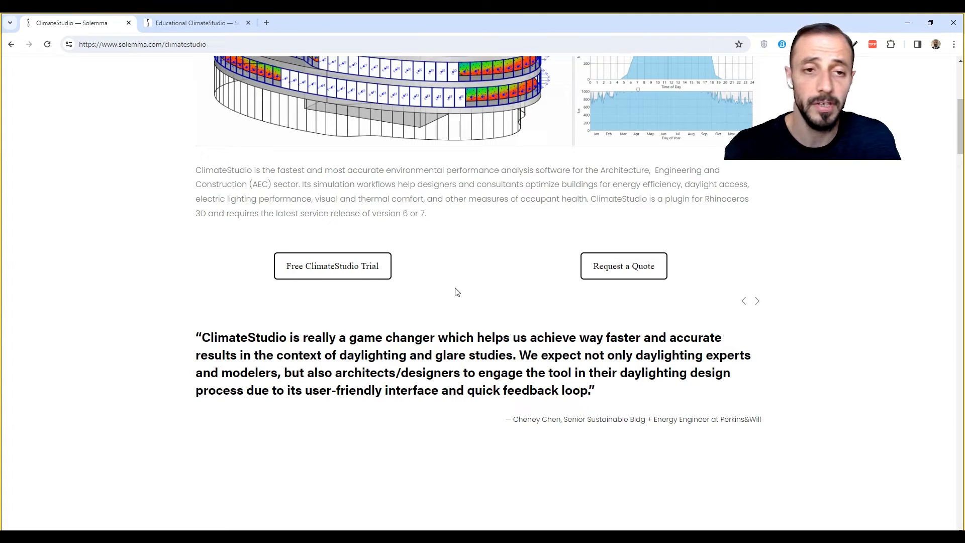
scroll(up, 3)
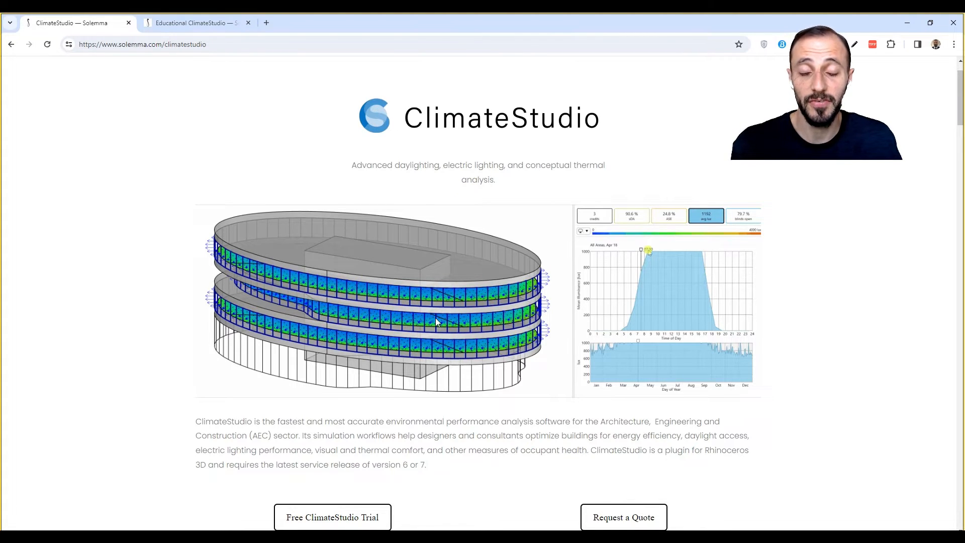
scroll(down, 3)
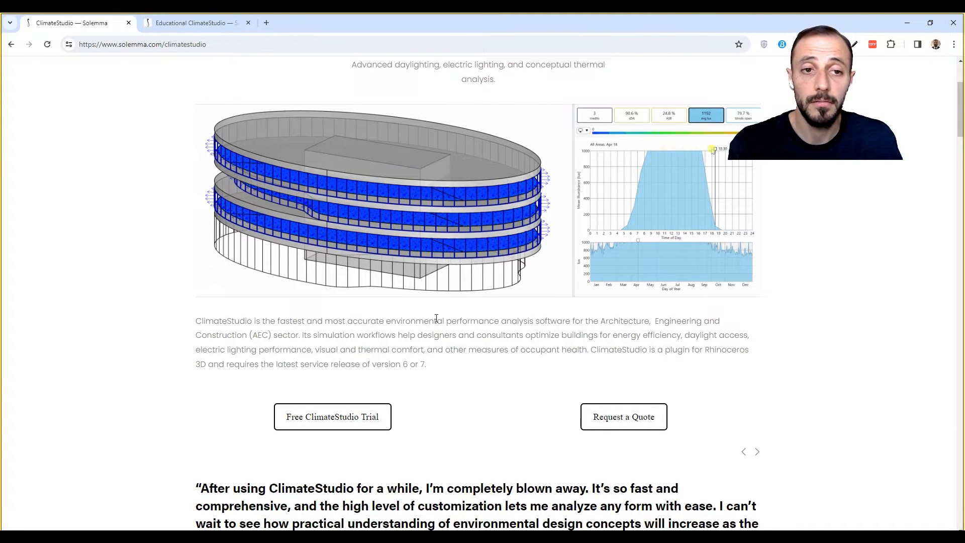
scroll(down, 3)
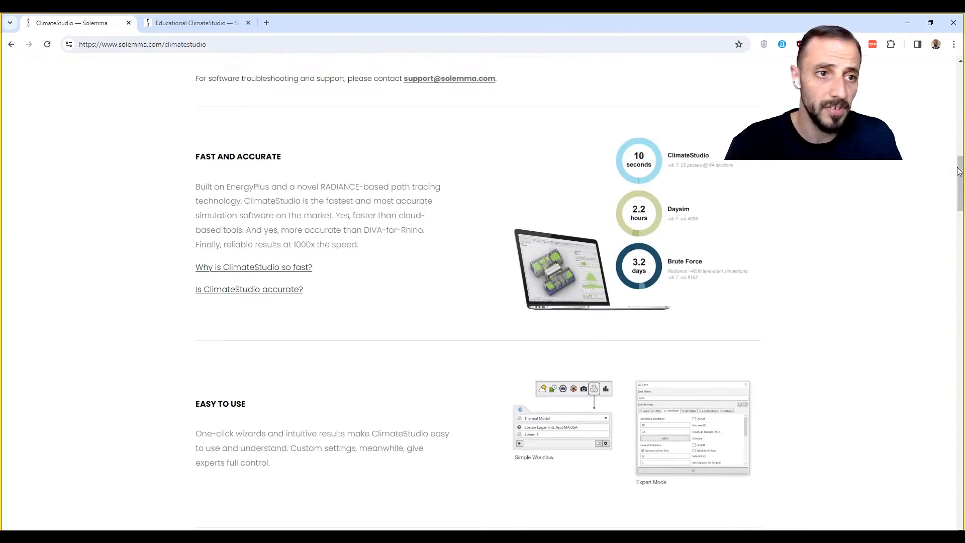
scroll(down, 3)
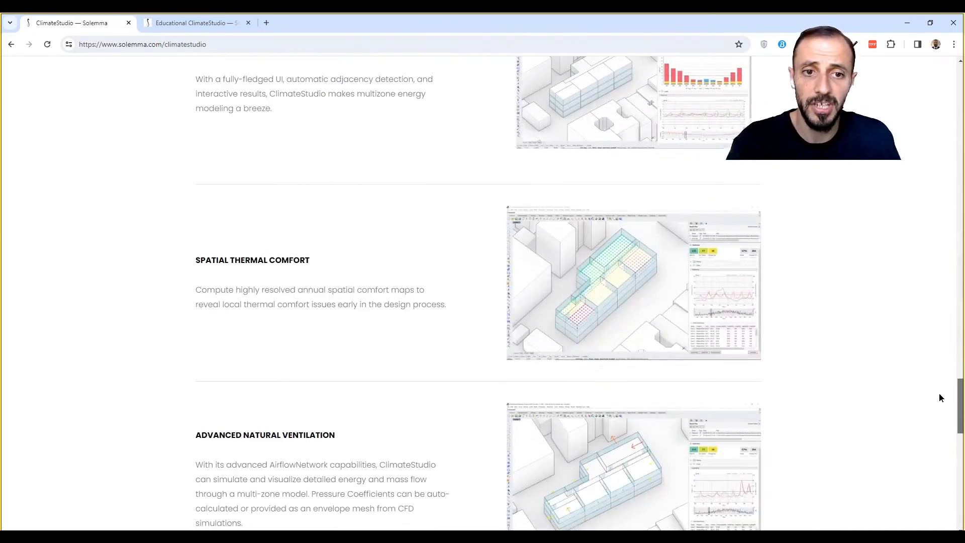
scroll(down, 3)
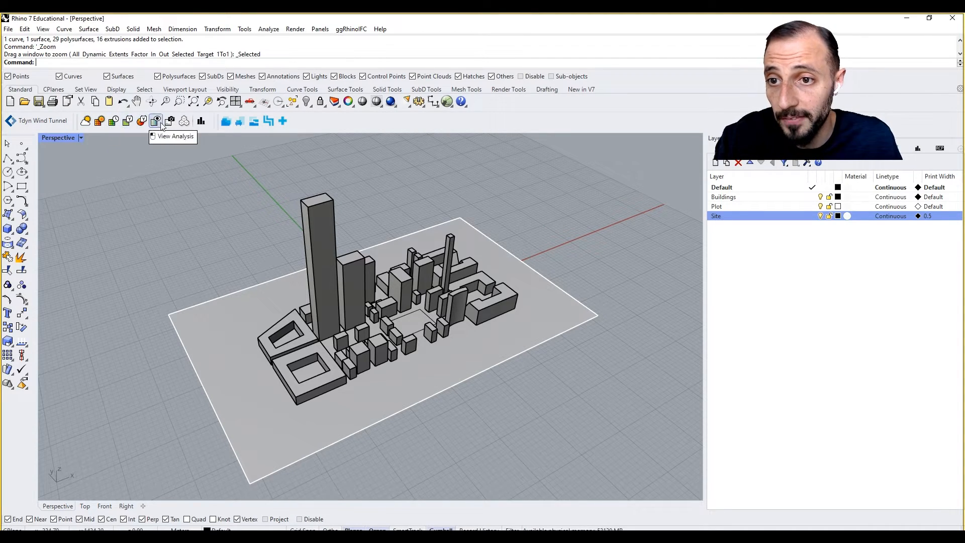
mouse_move(127, 120)
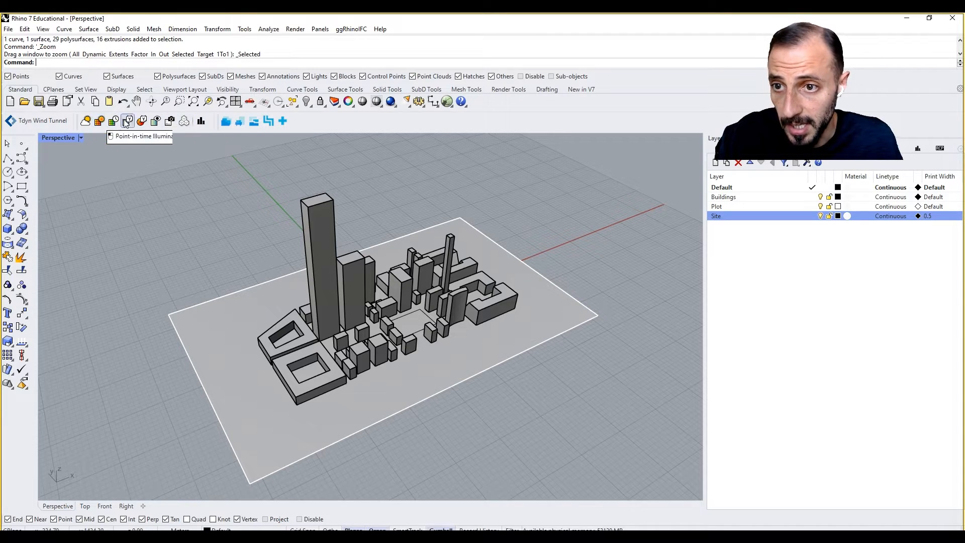
mouse_move(154, 214)
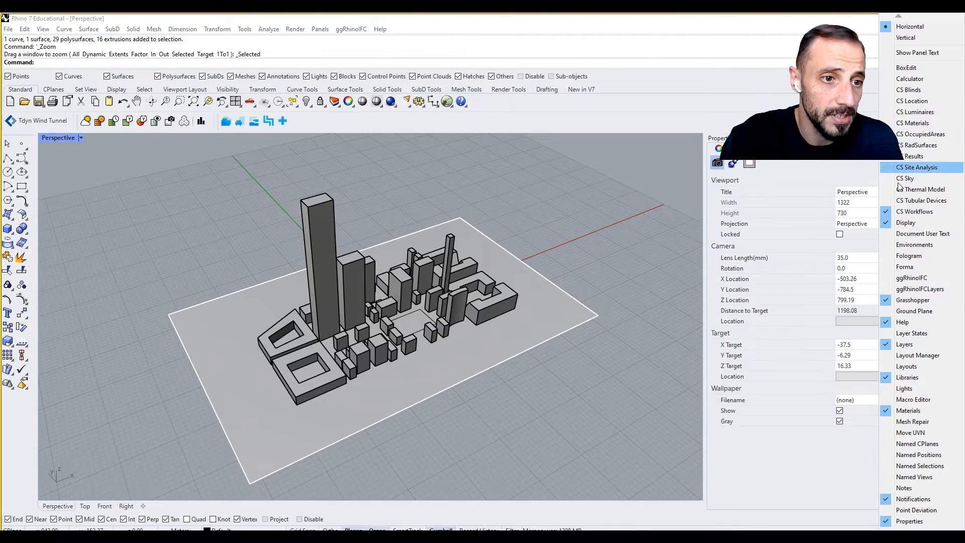
mouse_move(917, 144)
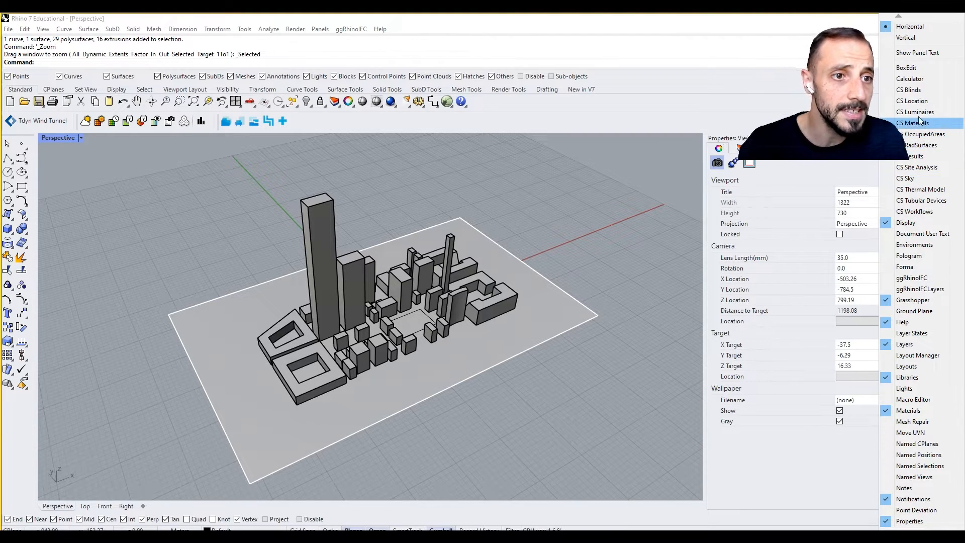
mouse_move(910, 90)
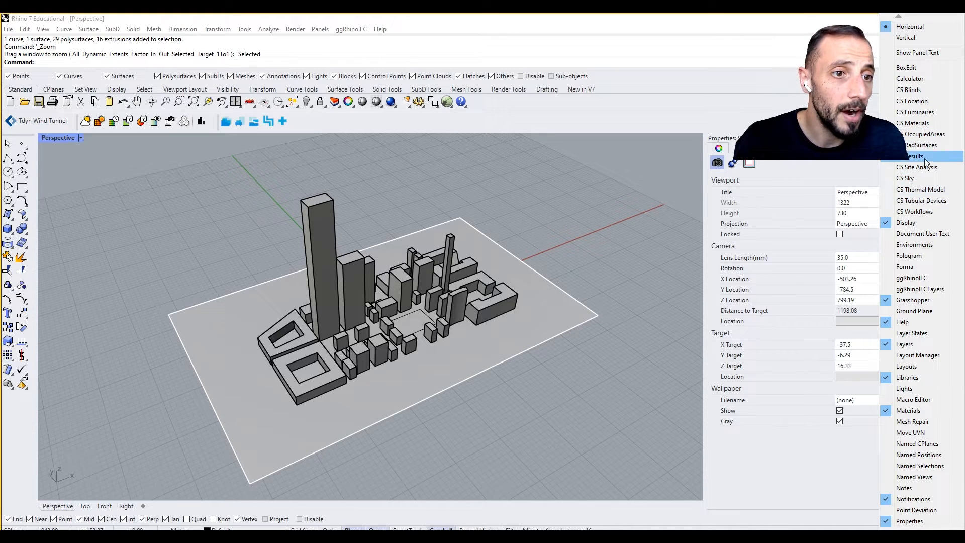
- Show the ClimateStudio CS Results panel in place of the viewport properties
click(914, 156)
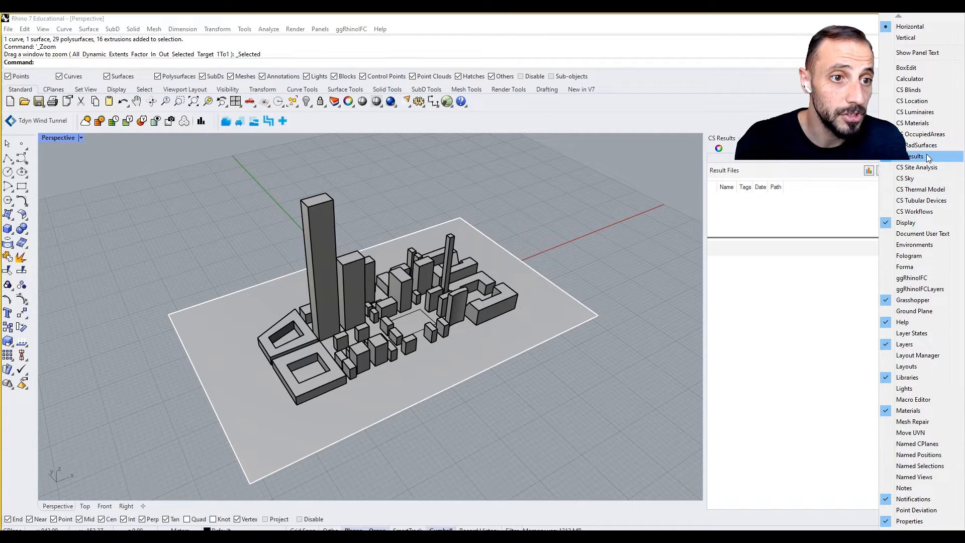
click(916, 167)
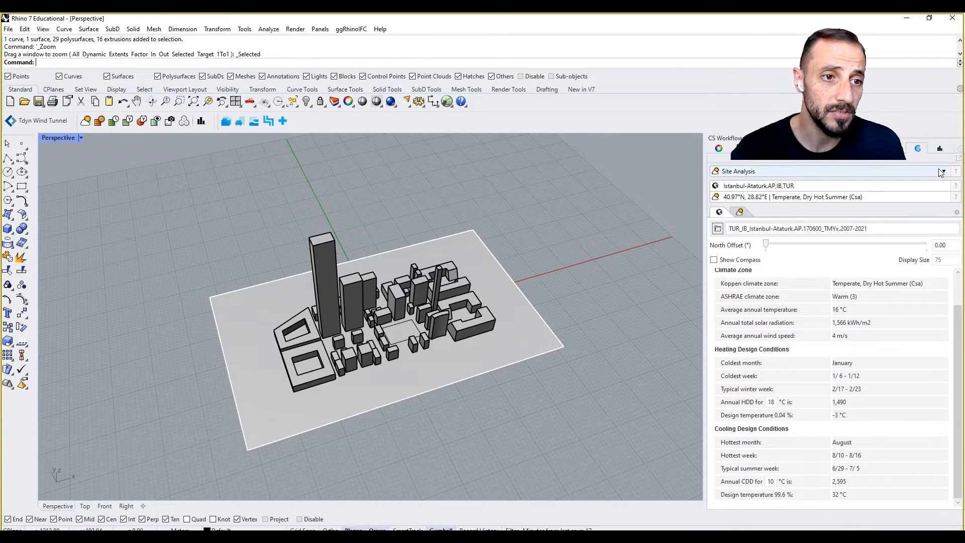
- Choose Site Analysis from the ClimateStudio workflow list, keeping the Istanbul-Ataturk weather file
click(944, 171)
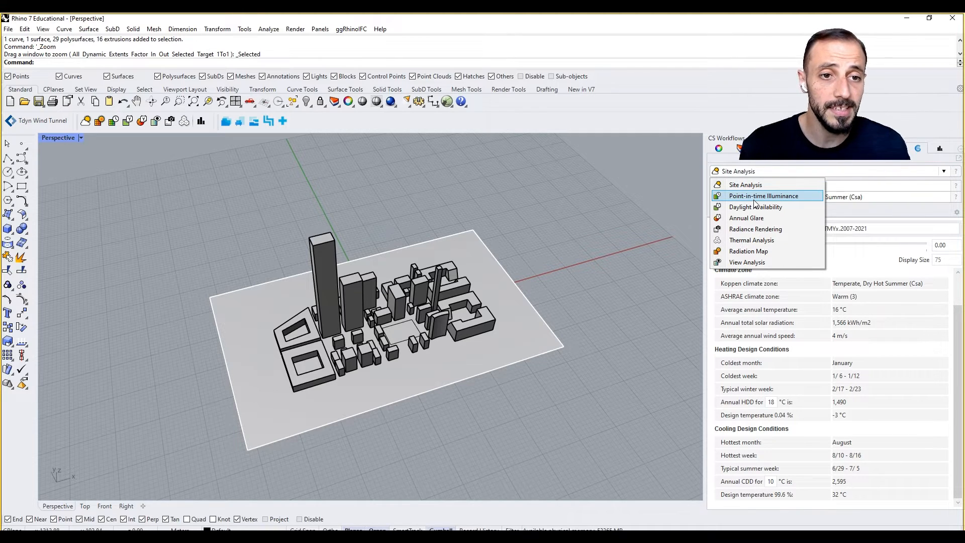
mouse_move(745, 184)
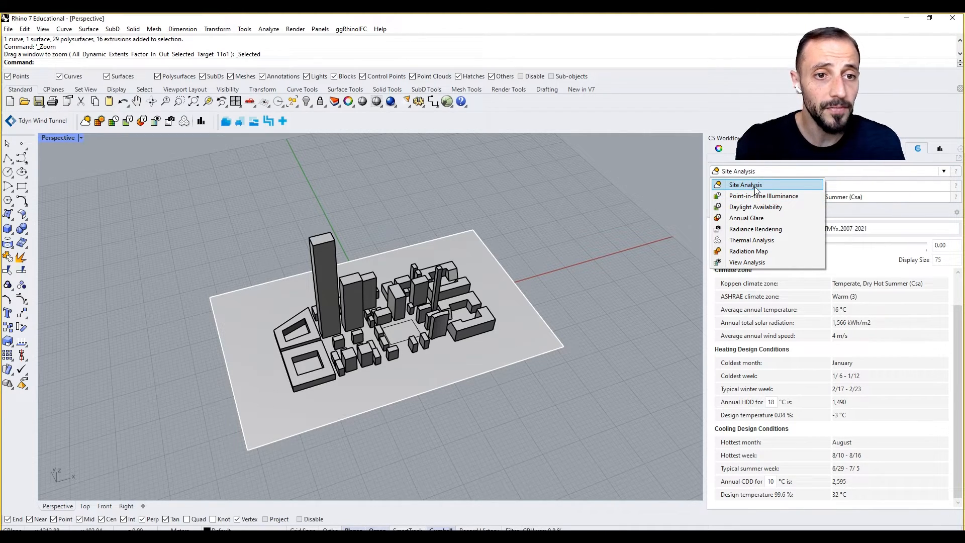
click(745, 185)
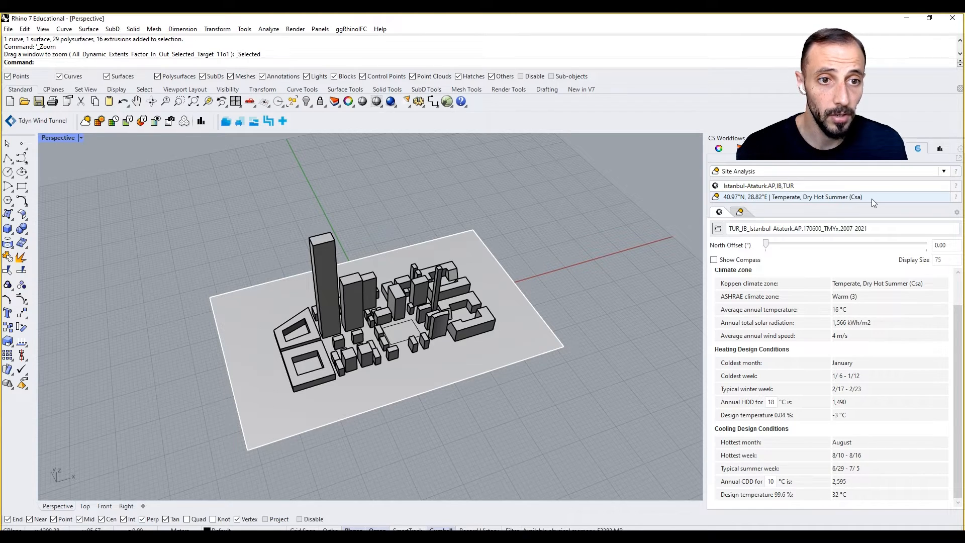
mouse_move(853, 204)
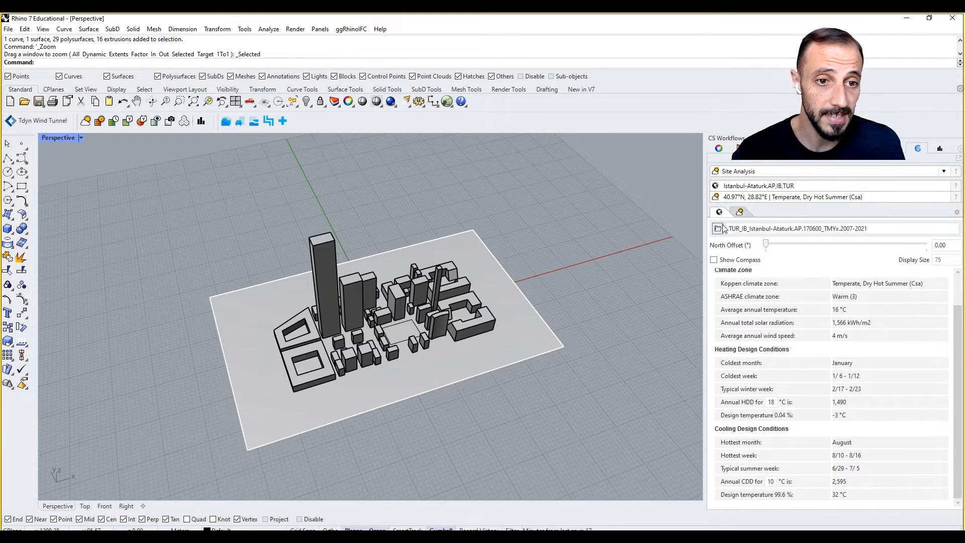
mouse_move(718, 228)
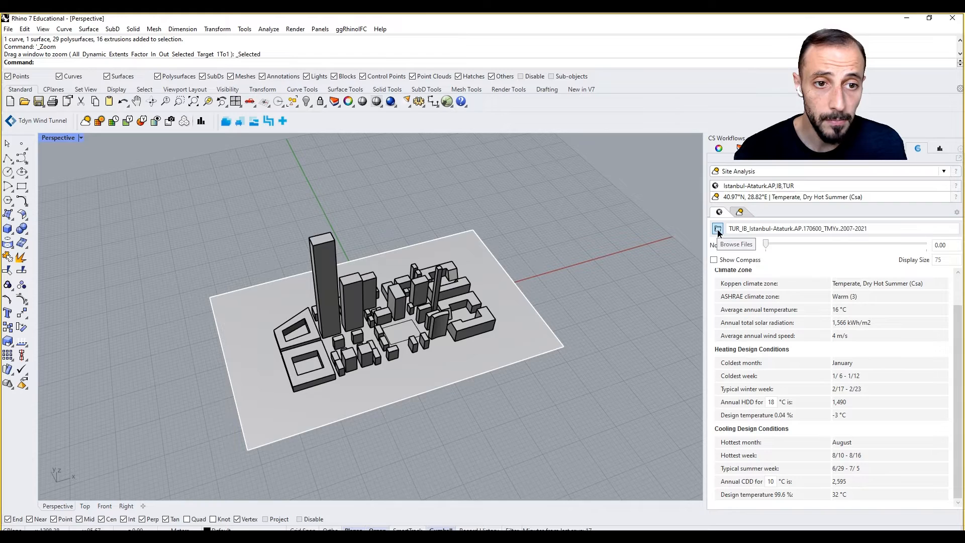
- Search 'mad' and download the Madrid Barajas Suarez TMYx 2007-2021 weather file for Site Analysis
click(718, 229)
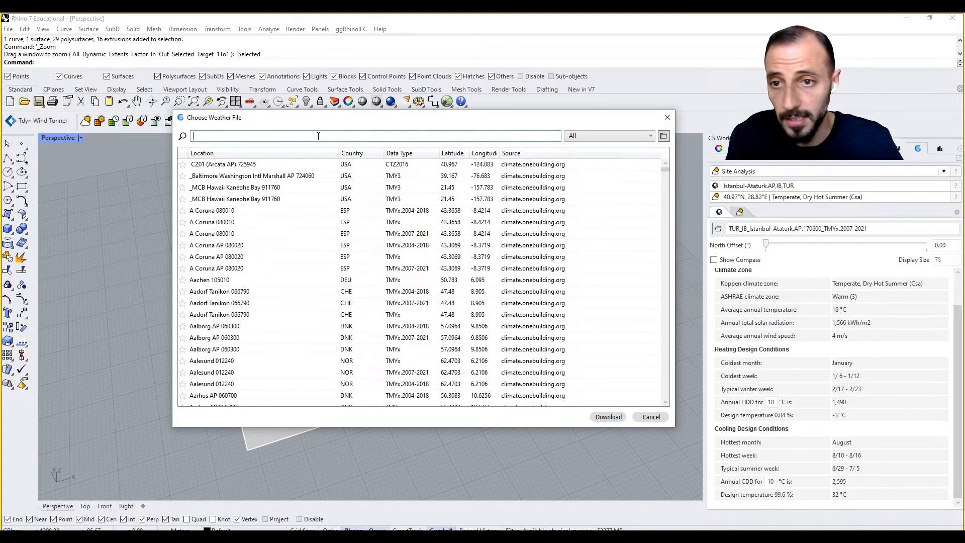
text(madri)
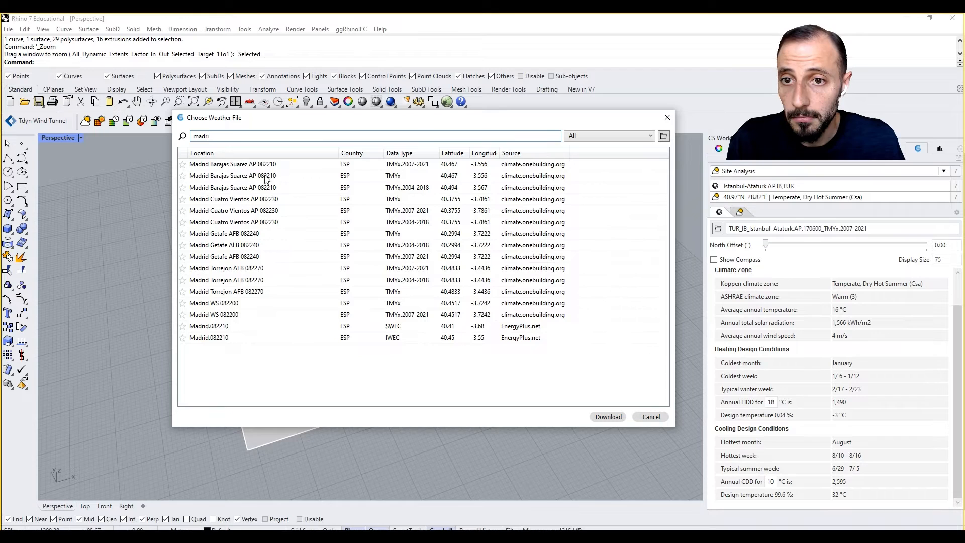
mouse_move(266, 170)
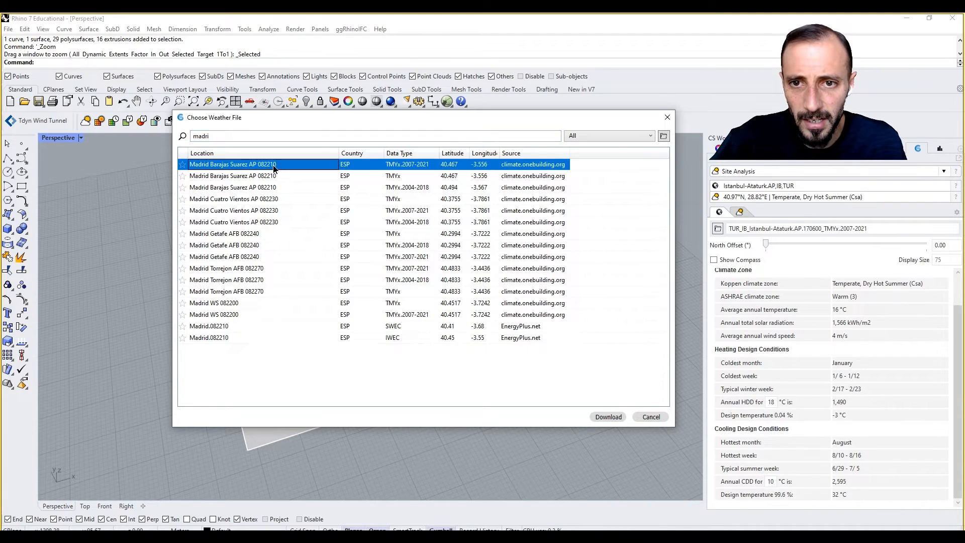
mouse_move(416, 173)
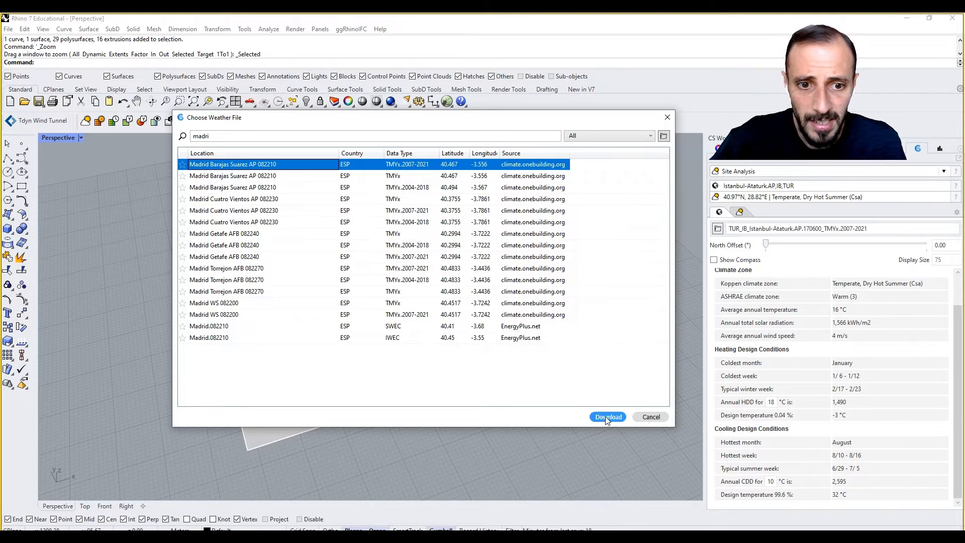
click(608, 417)
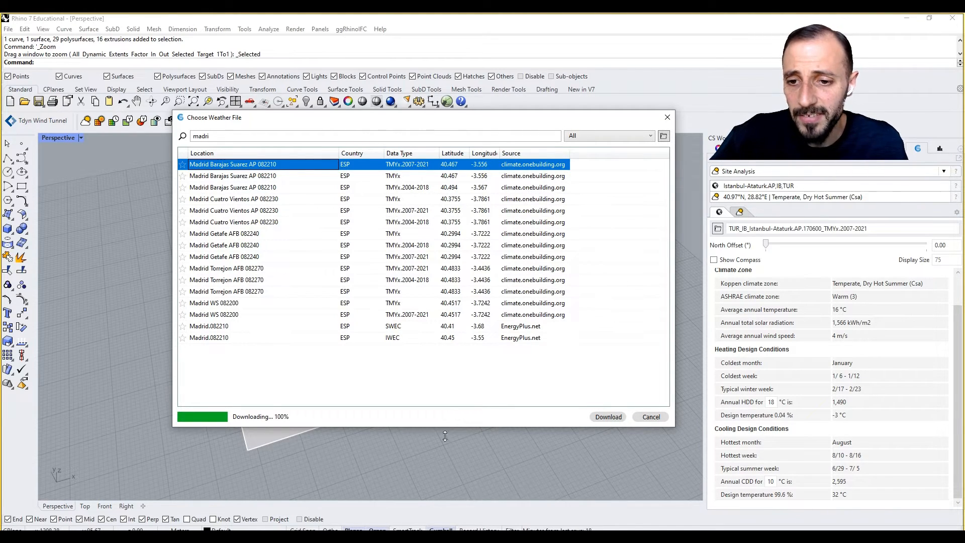
click(607, 416)
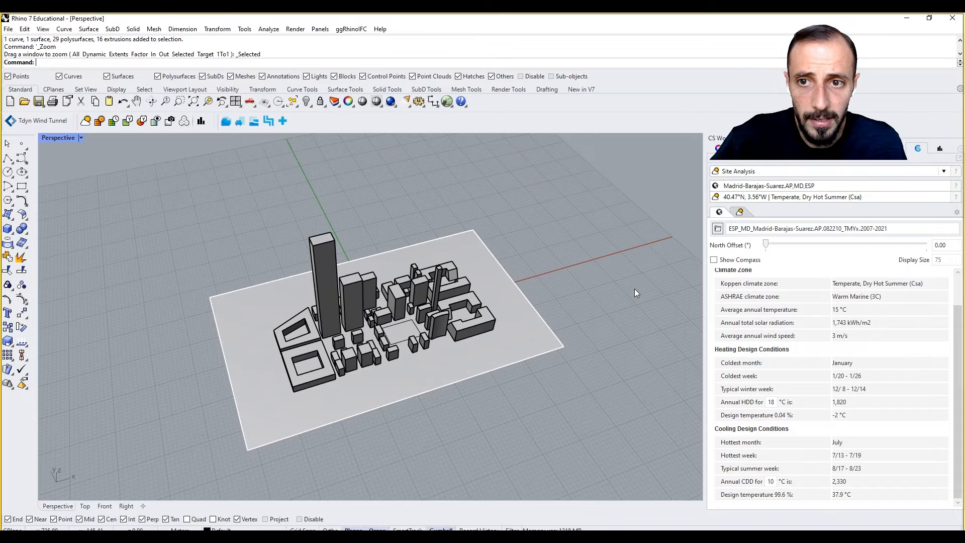
click(819, 228)
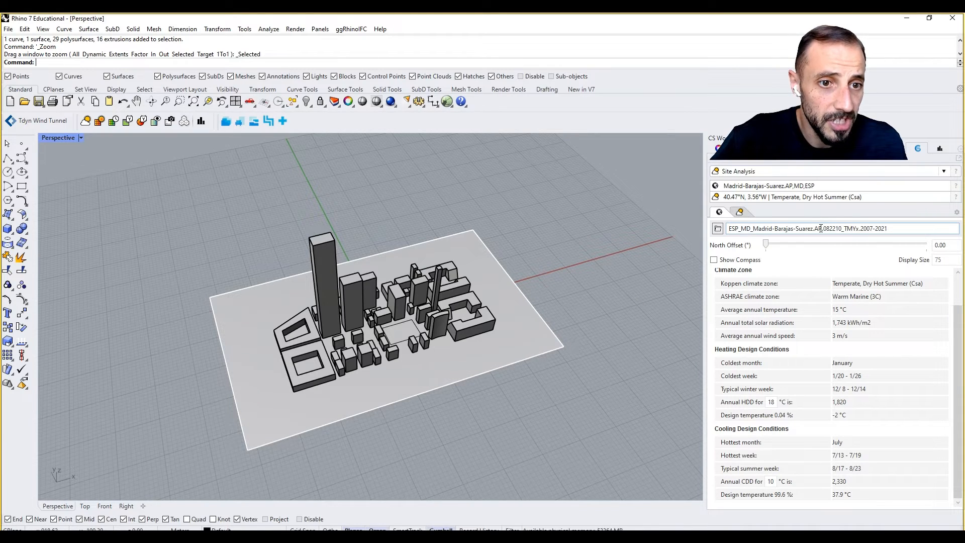
click(718, 228)
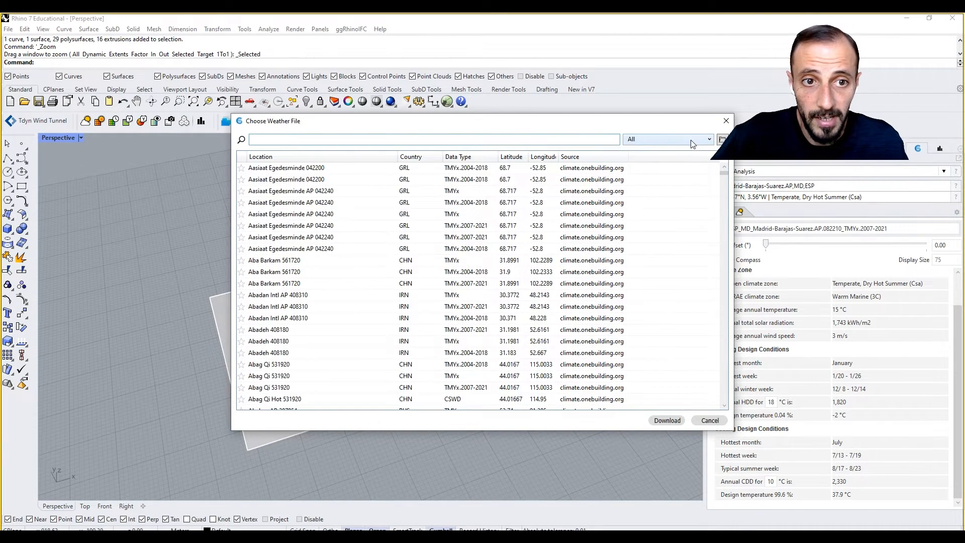
click(668, 138)
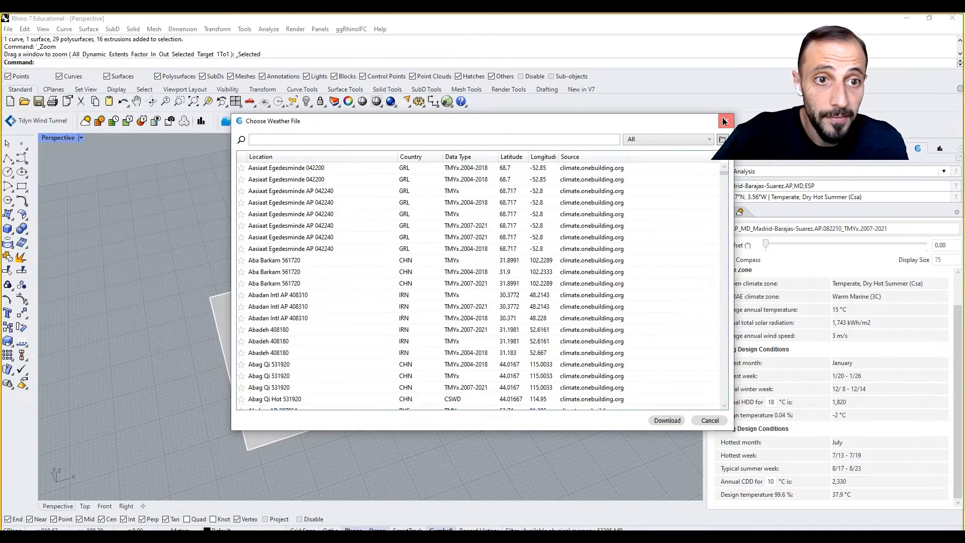
click(724, 121)
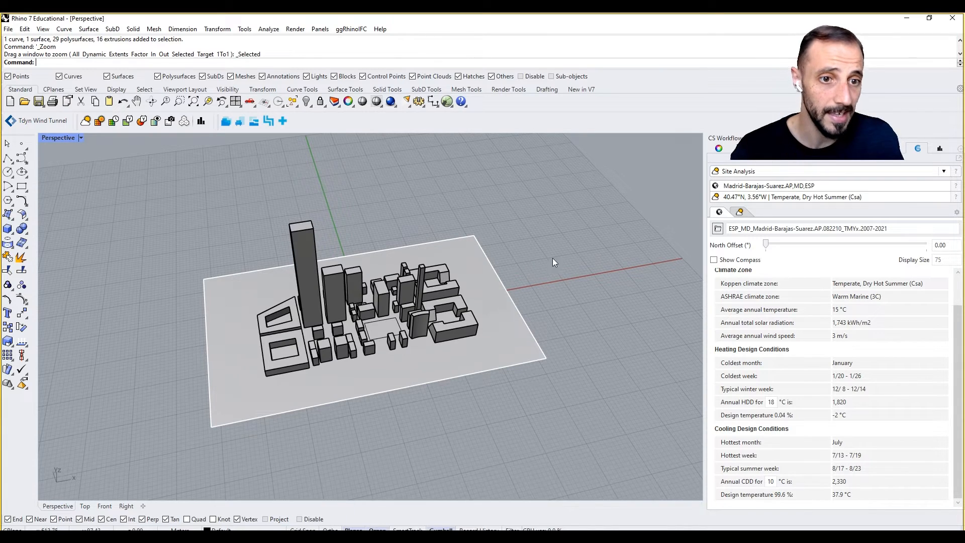
mouse_move(839, 307)
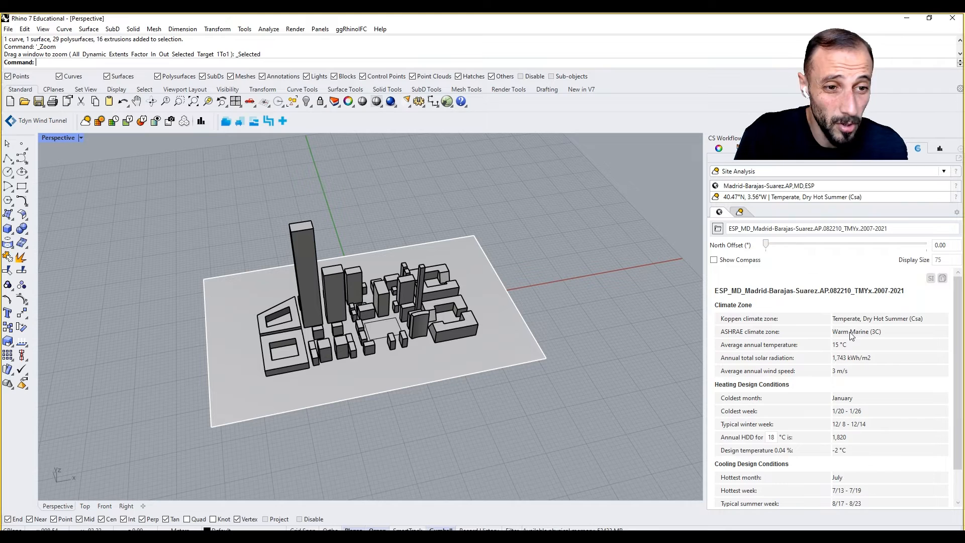
mouse_move(855, 369)
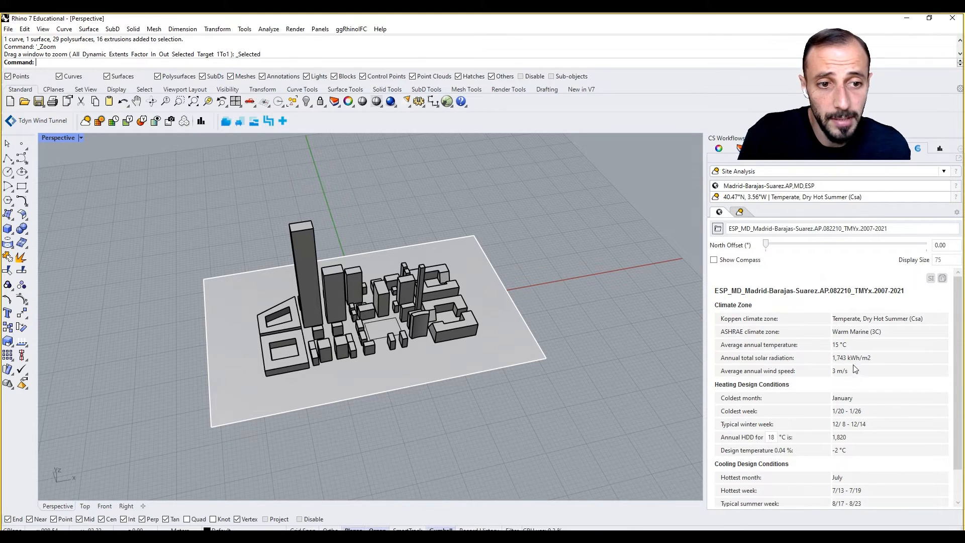
scroll(down, 3)
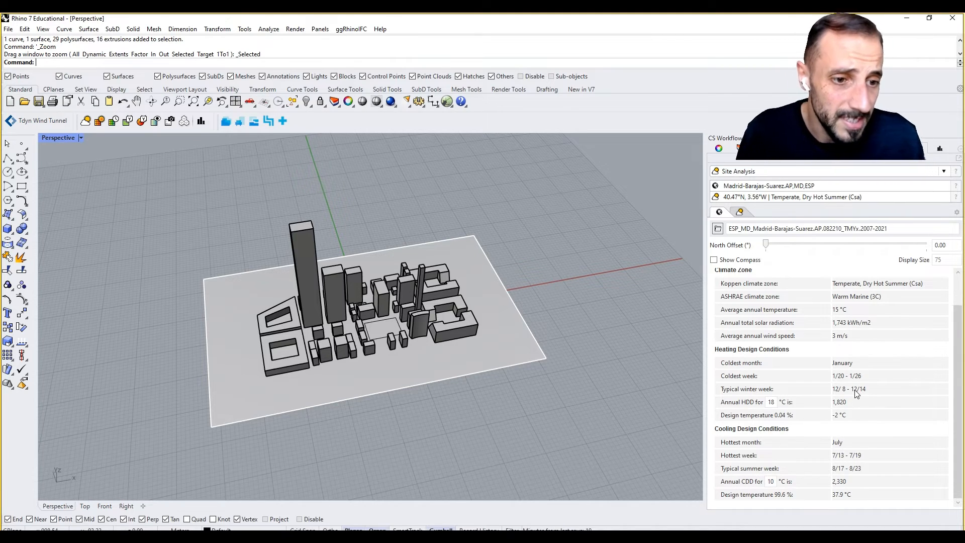
mouse_move(760, 382)
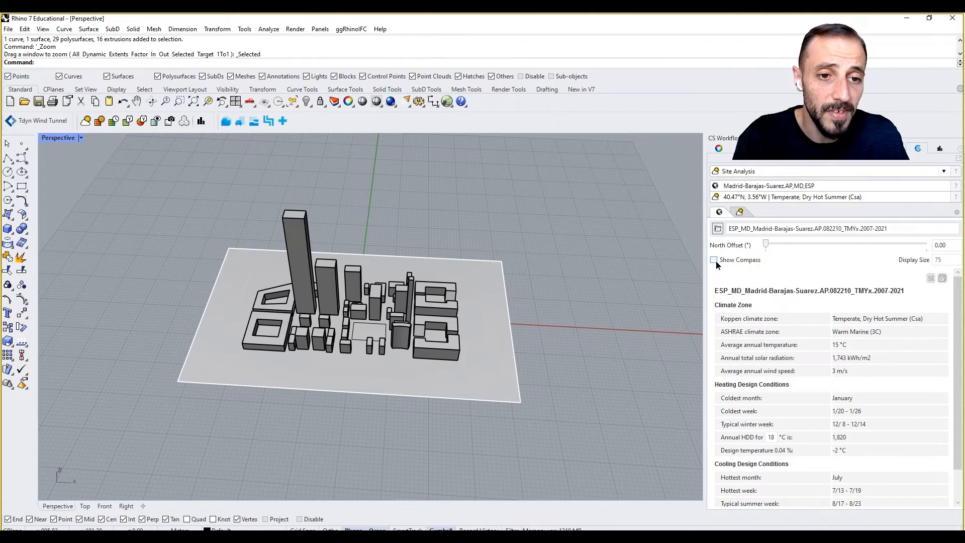
- Show the north compass beside the model at display size 100
click(713, 259)
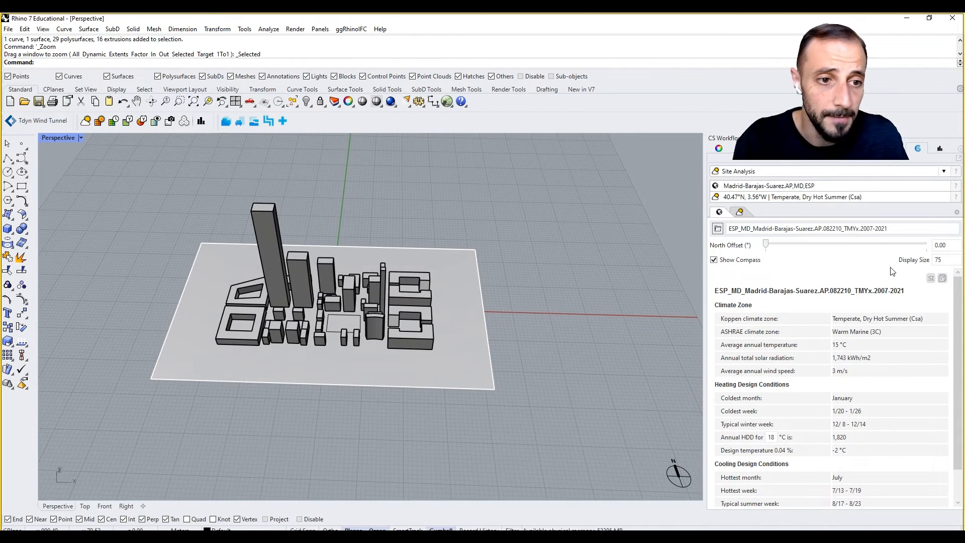
mouse_move(714, 406)
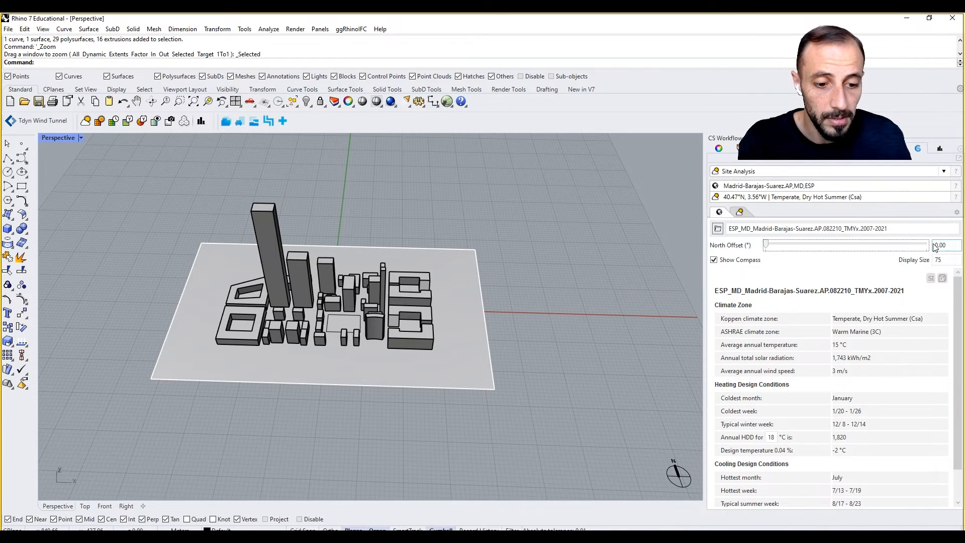
click(939, 245)
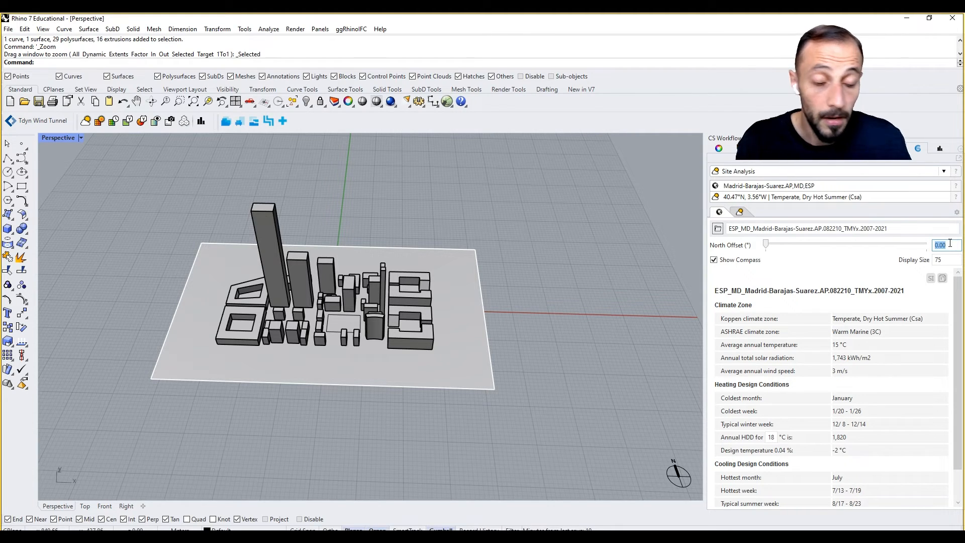
click(939, 259)
text(100)
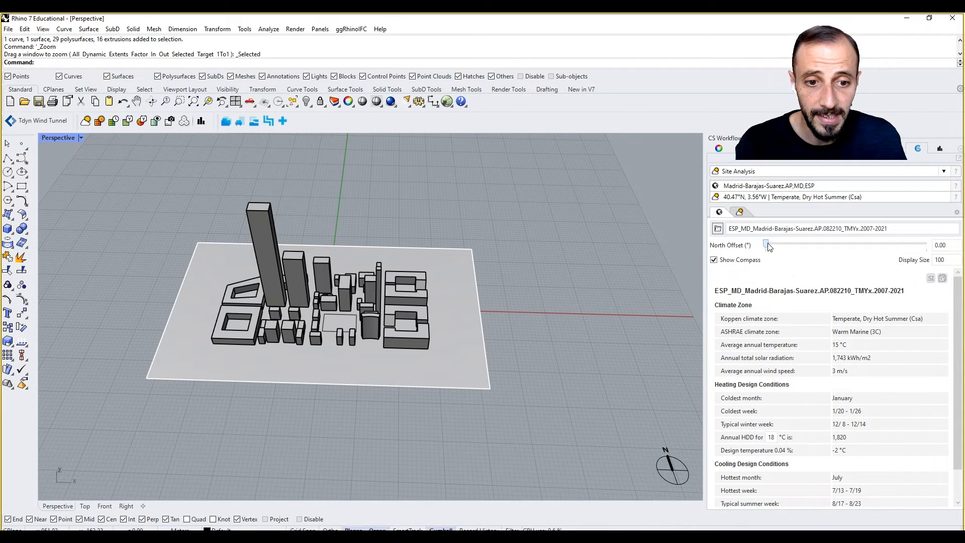
- Try north offsets of about 26° and a full 360°, leaving the offset at 0°
drag(768, 245, 778, 245)
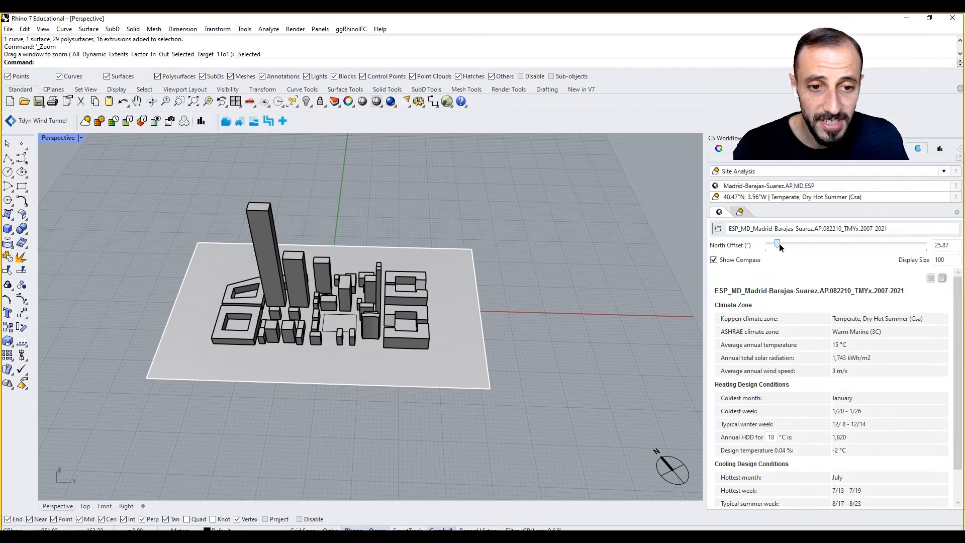
drag(777, 244, 766, 245)
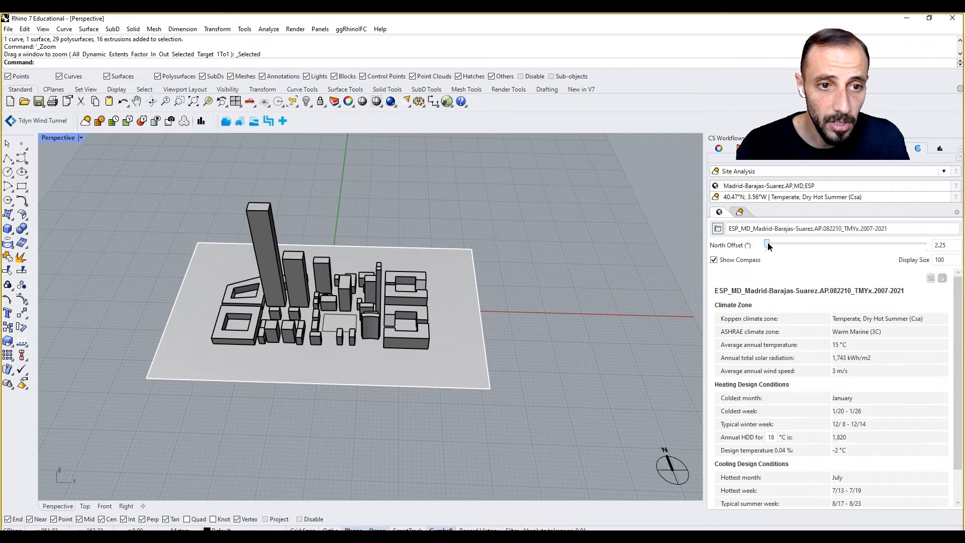
drag(767, 245, 927, 244)
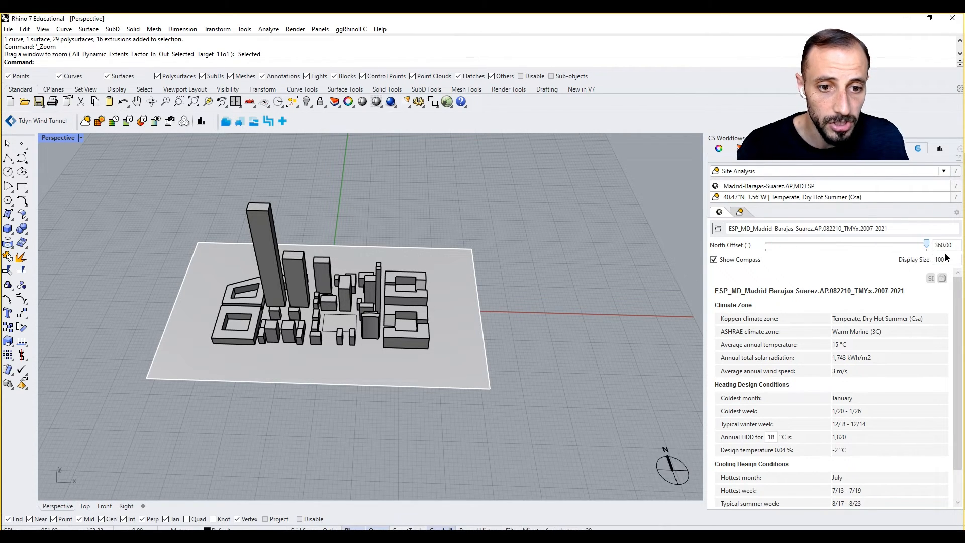
drag(925, 245, 766, 244)
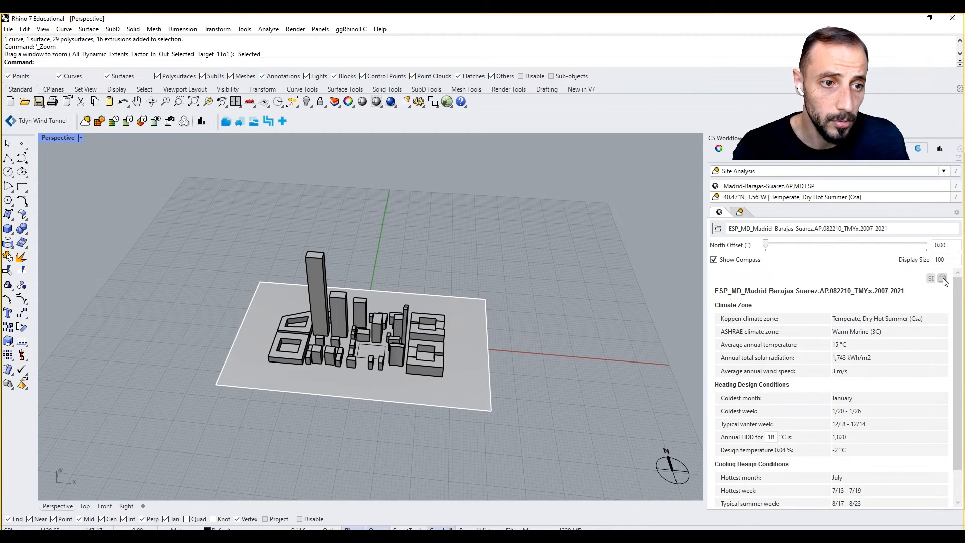
mouse_move(942, 278)
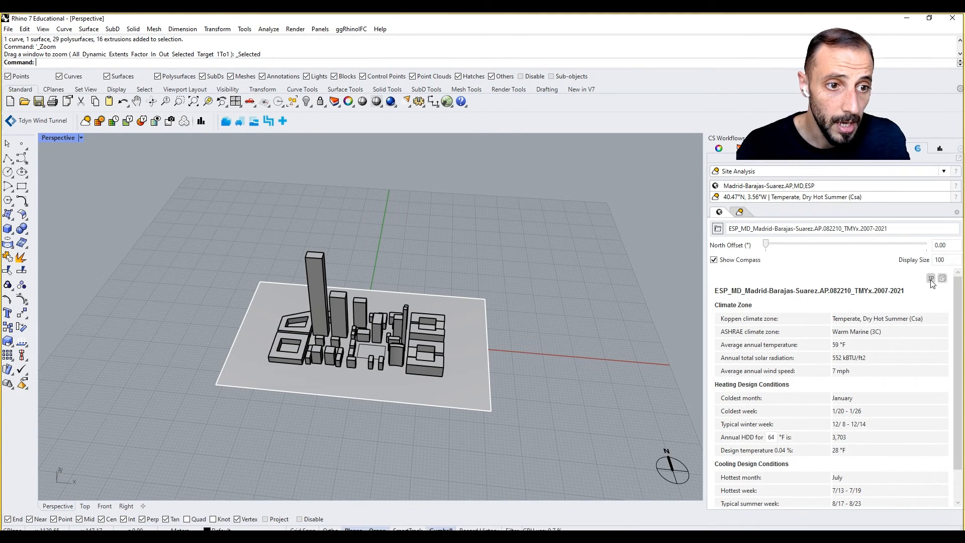
- Switch the Madrid climate summary back from imperial to metric units
click(932, 278)
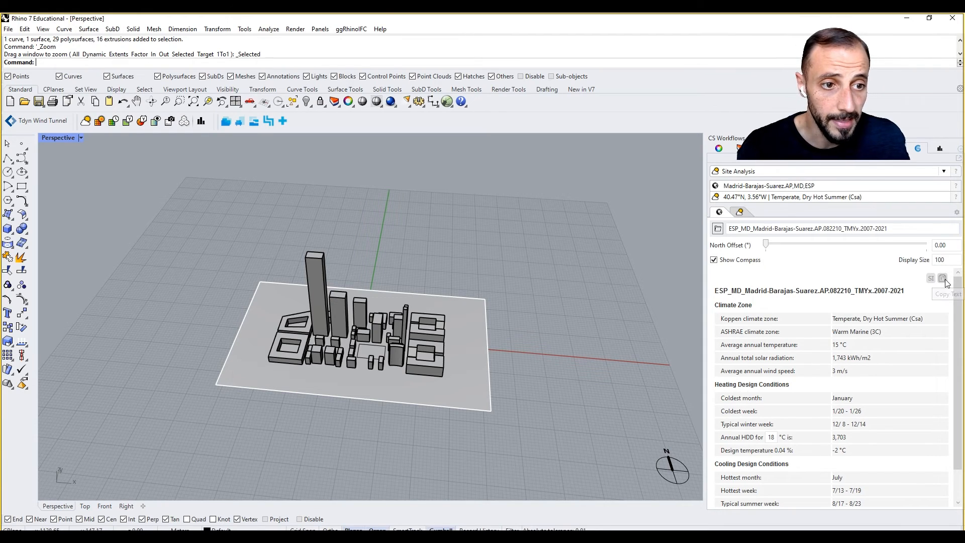
mouse_move(195, 189)
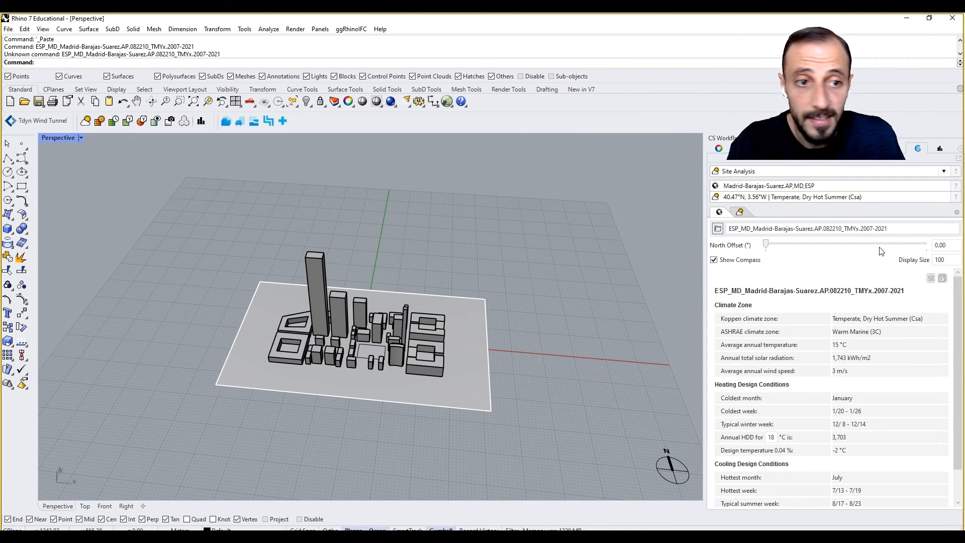
mouse_move(491, 265)
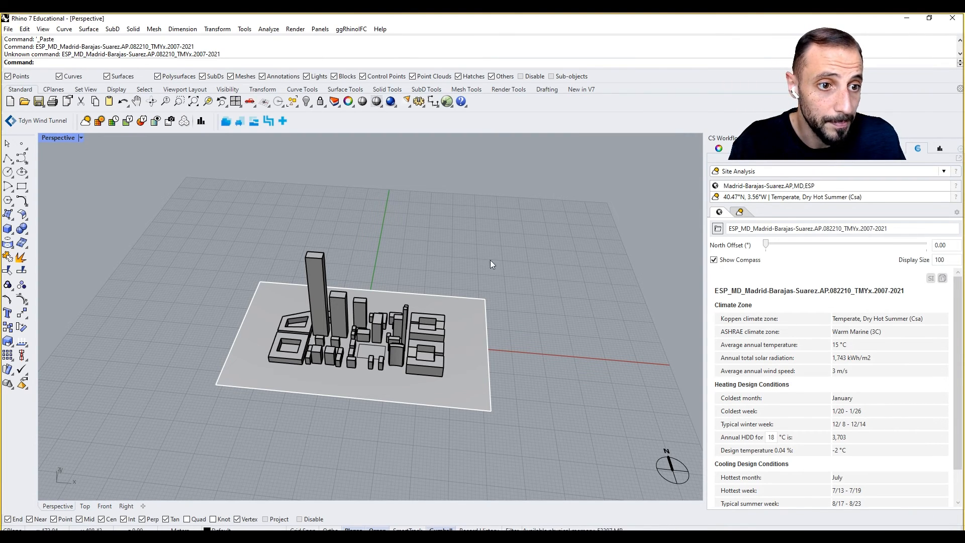